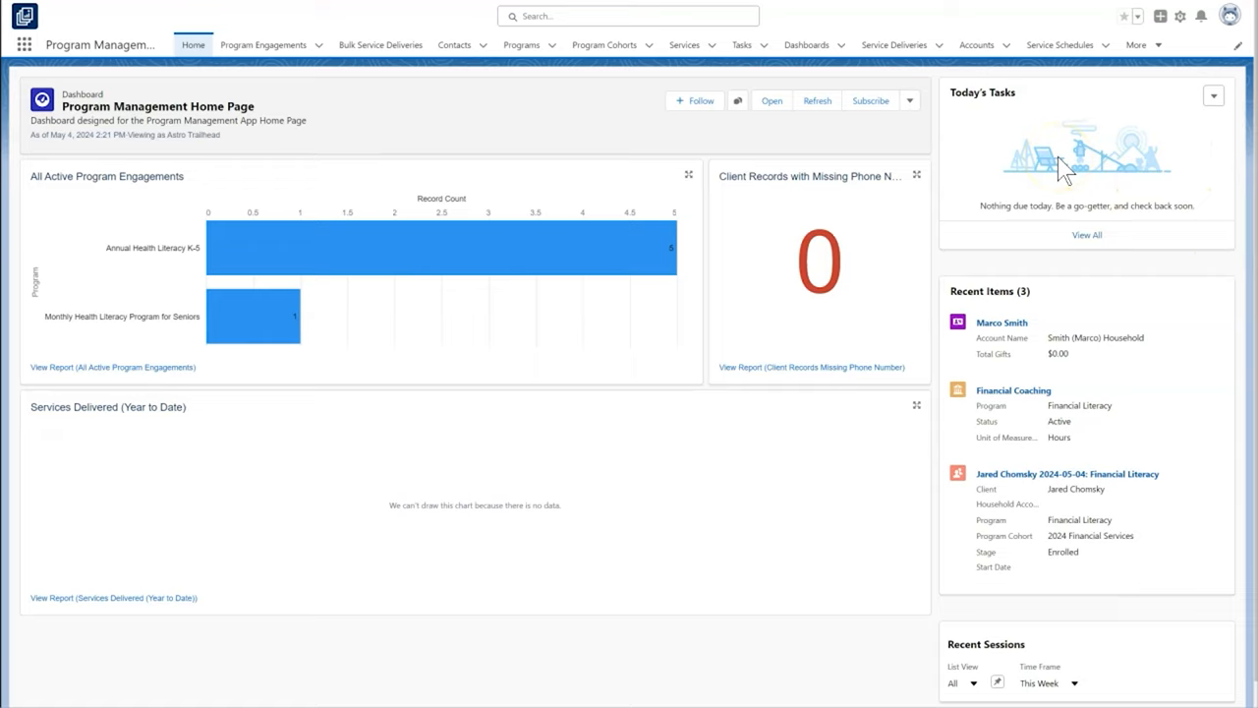
mouse_move(521, 62)
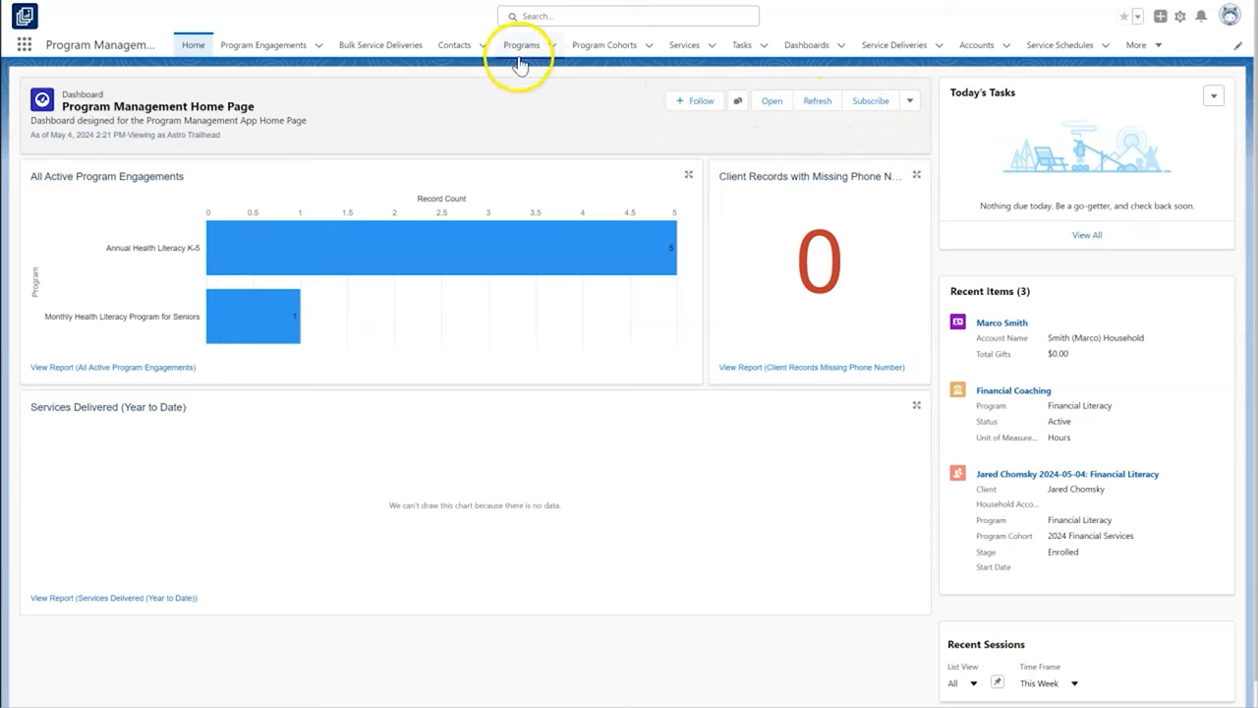
Create the Outdoor Education program: Active, start date 1/1/2020, Education issue area
left_click(518, 45)
type("1")
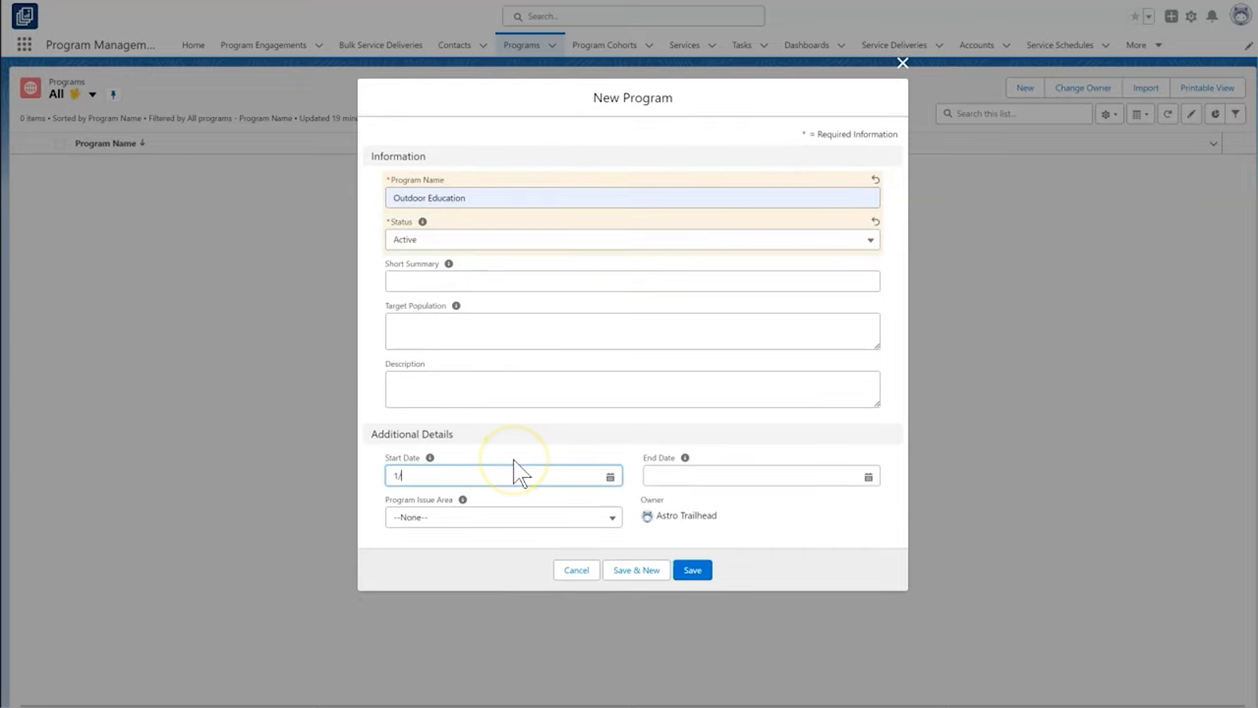
type("/1/2020")
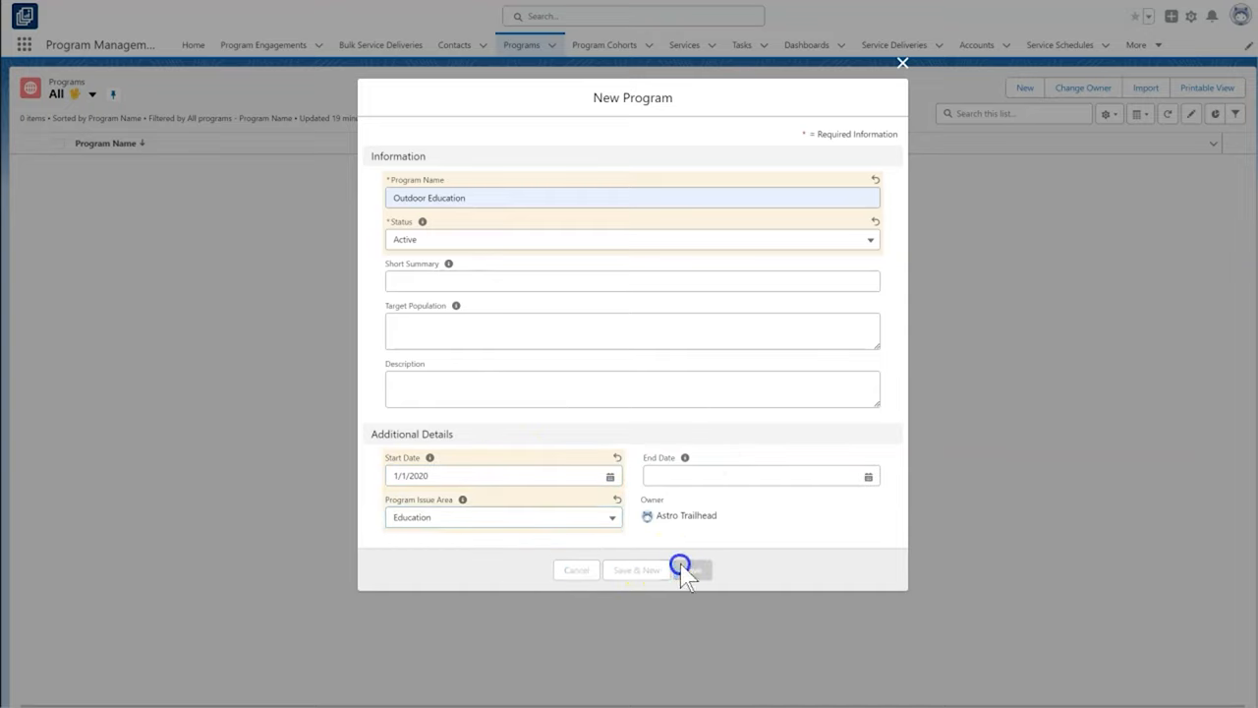
left_click(681, 569)
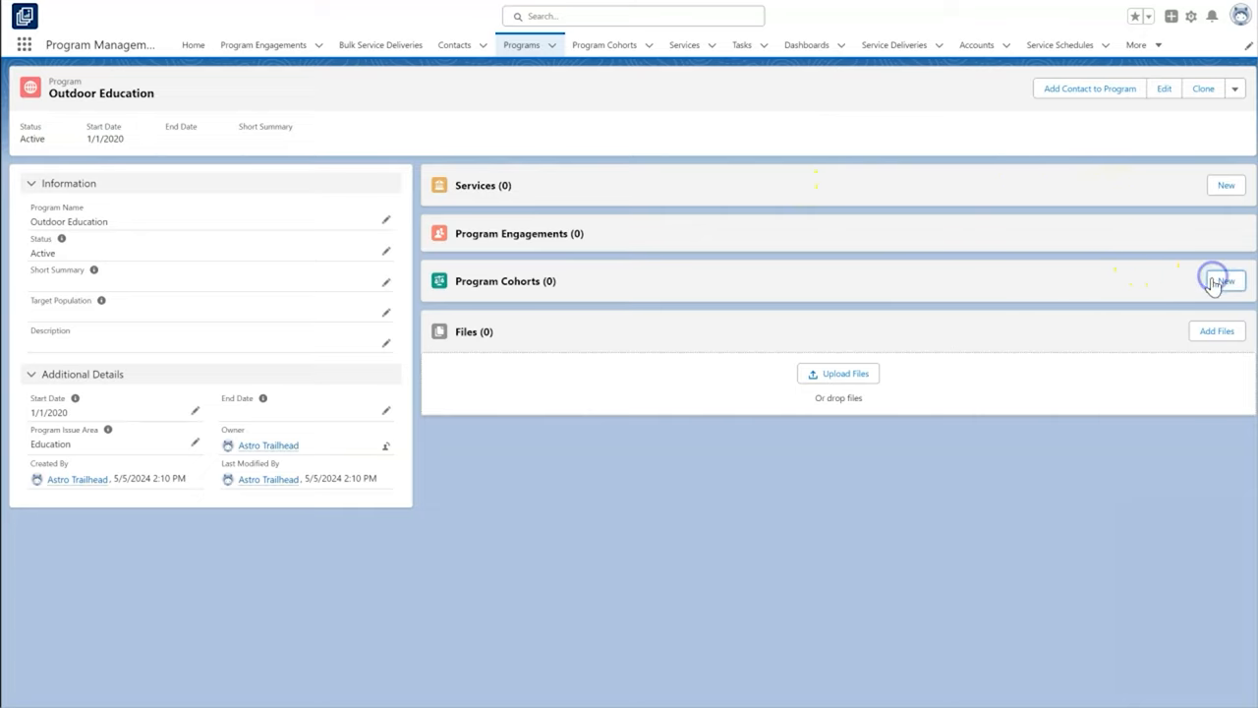
Add planned cohorts Winter Camp (11/1–12/1/2024) and Spring Camp (3/1–5/1/2024)
left_click(1225, 278)
type("5/1/")
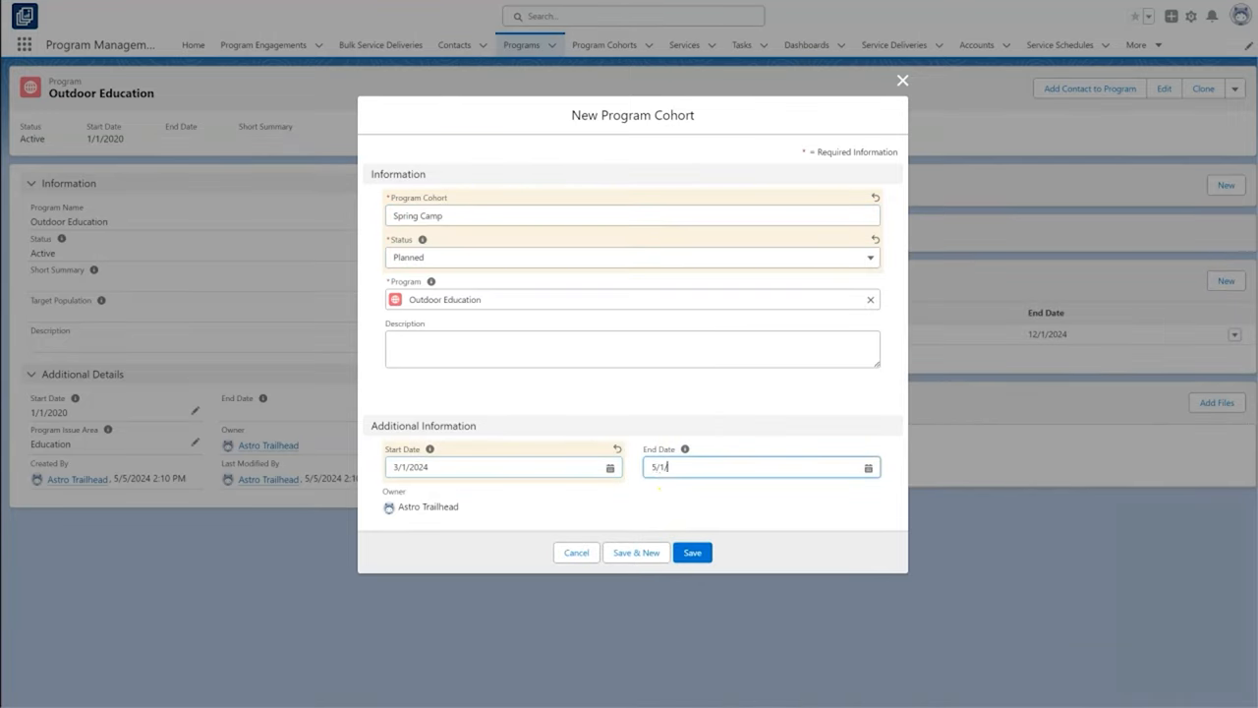
left_click(692, 552)
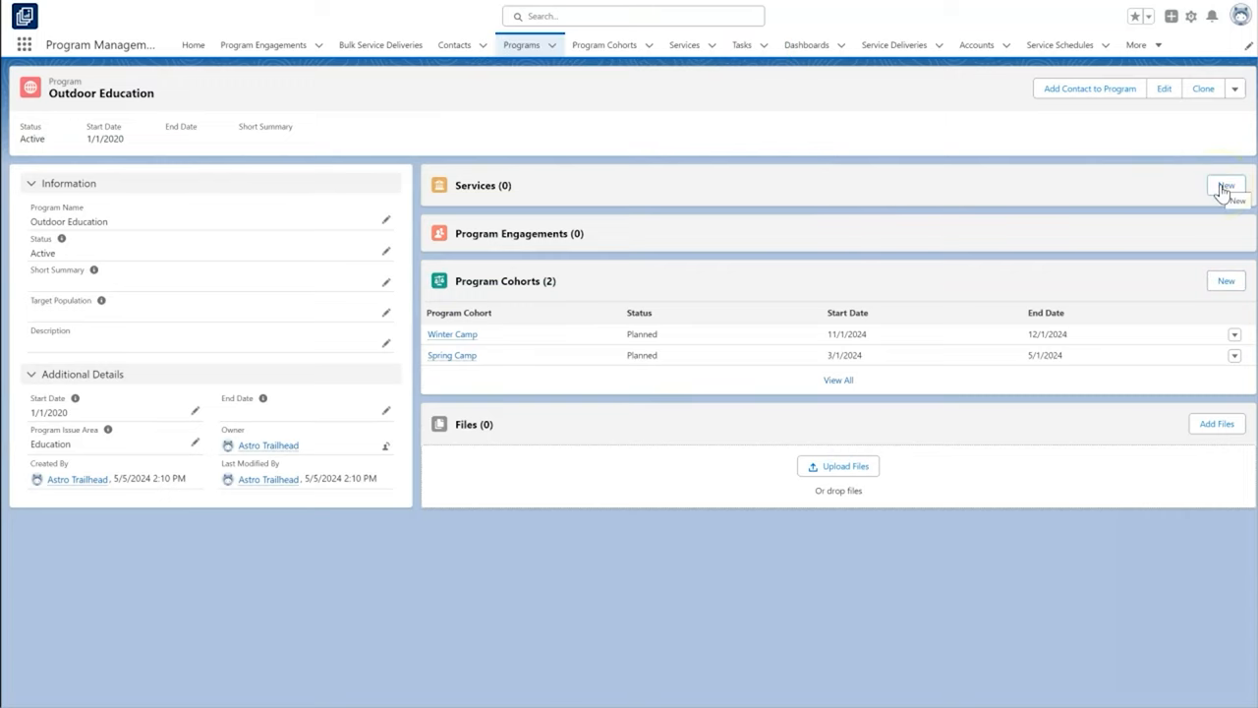
Create a service named Outdoor Education Camp under the program
left_click(1228, 189)
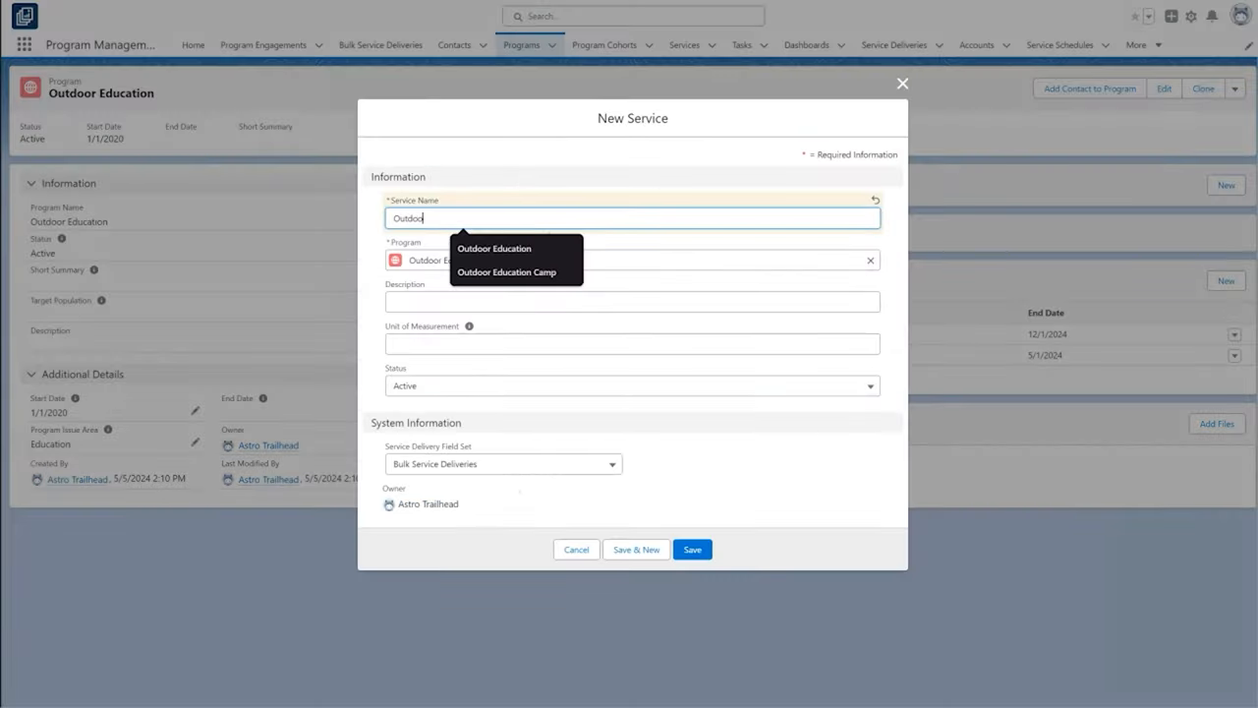
left_click(692, 549)
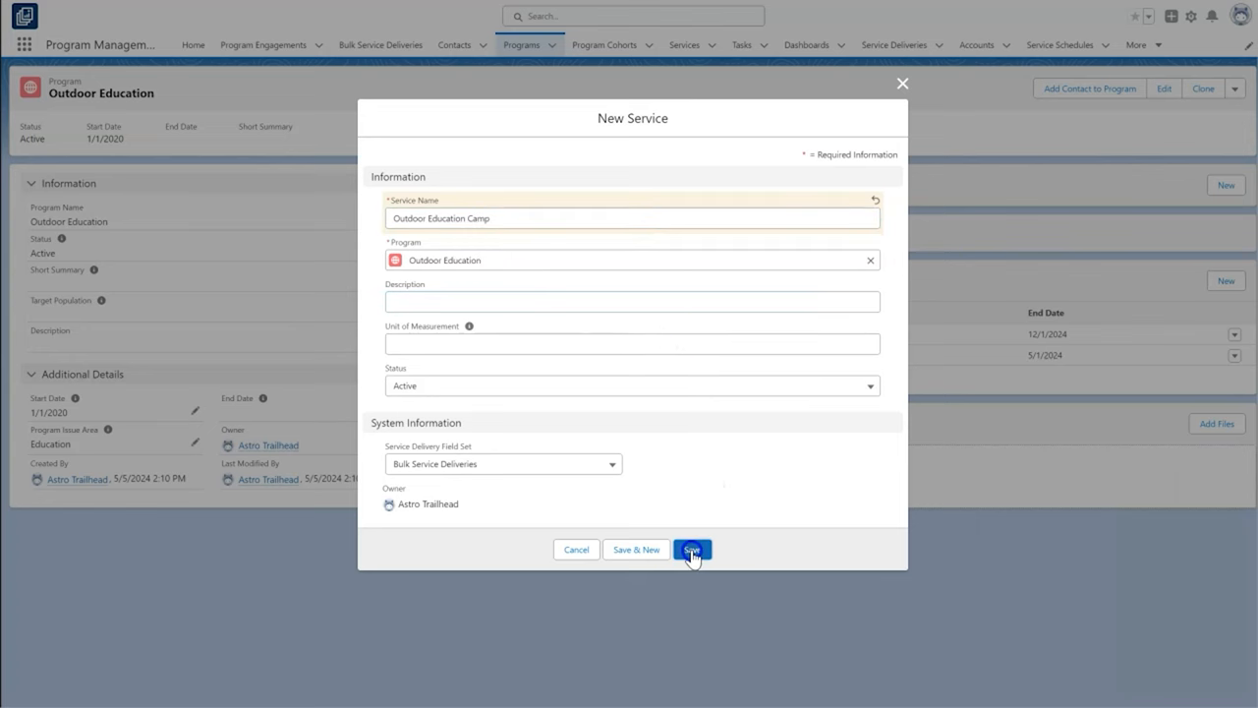
left_click(692, 549)
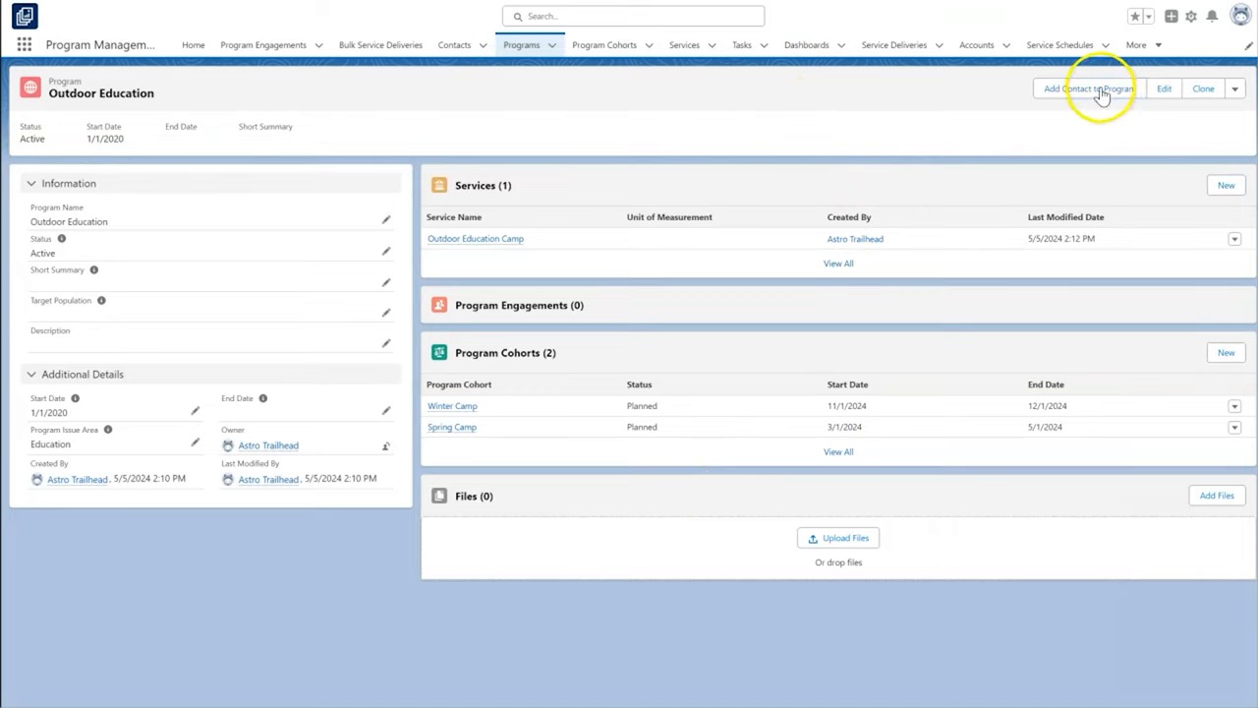
left_click(1097, 88)
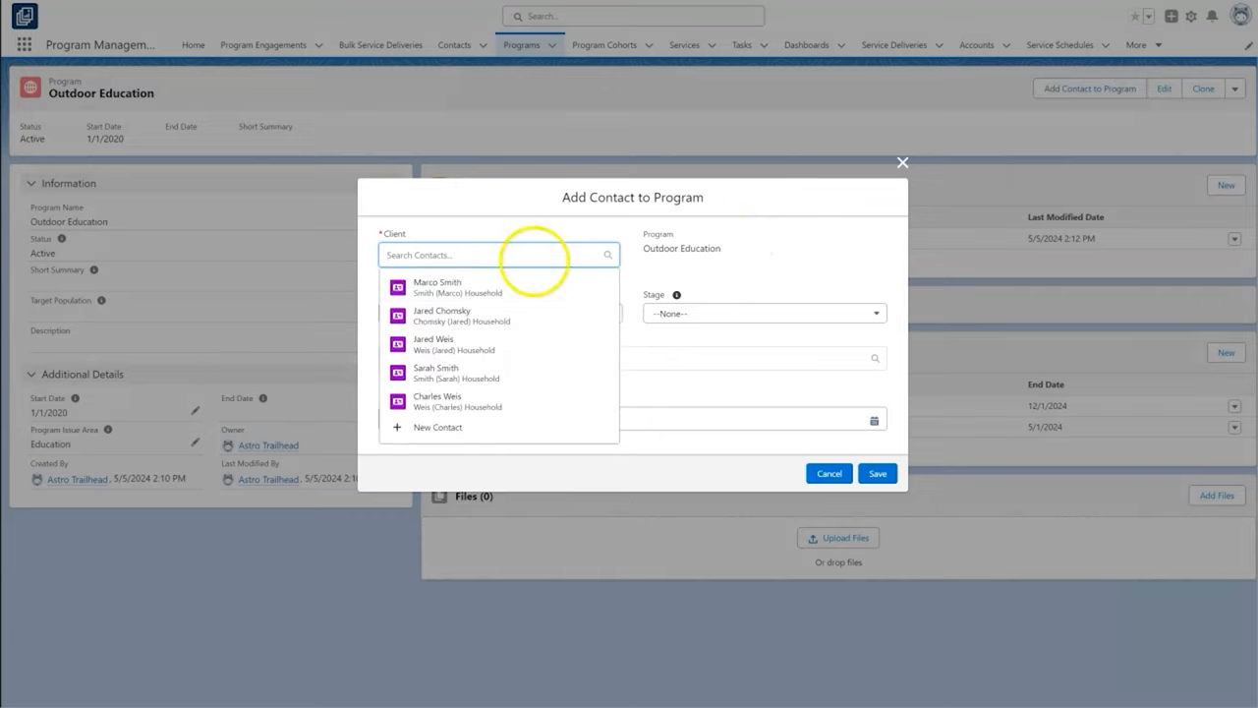
left_click(436, 287)
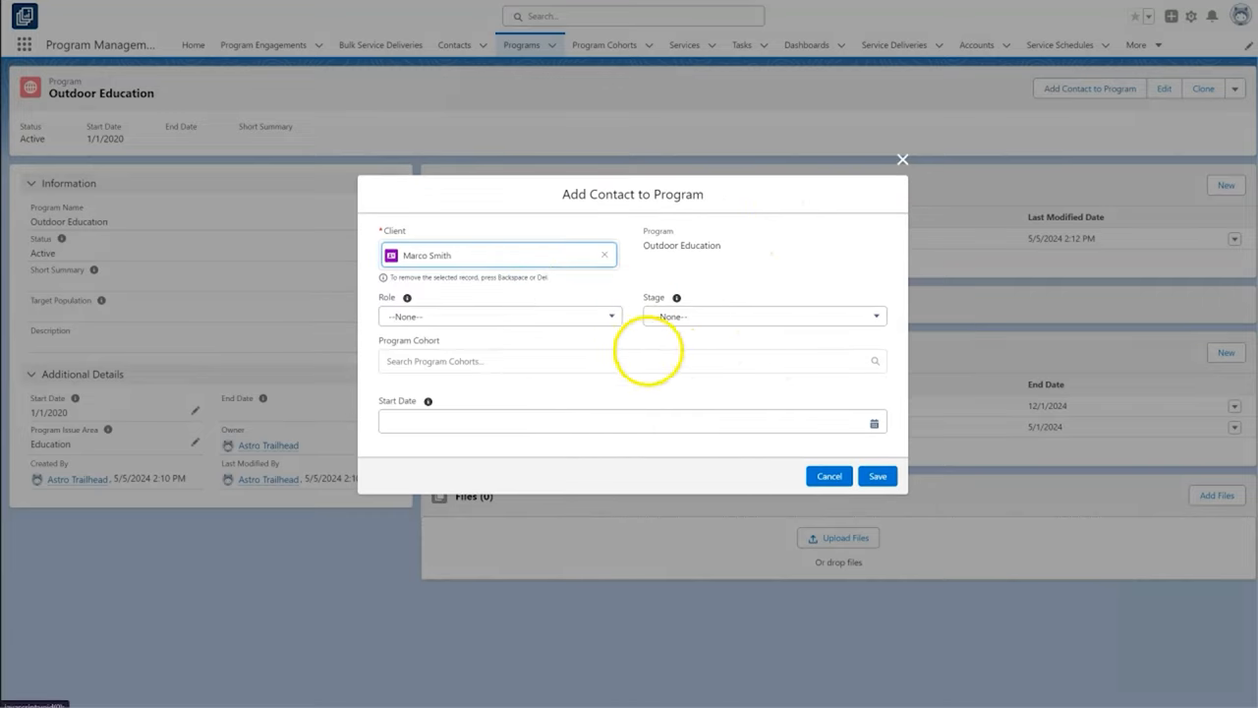
left_click(500, 316)
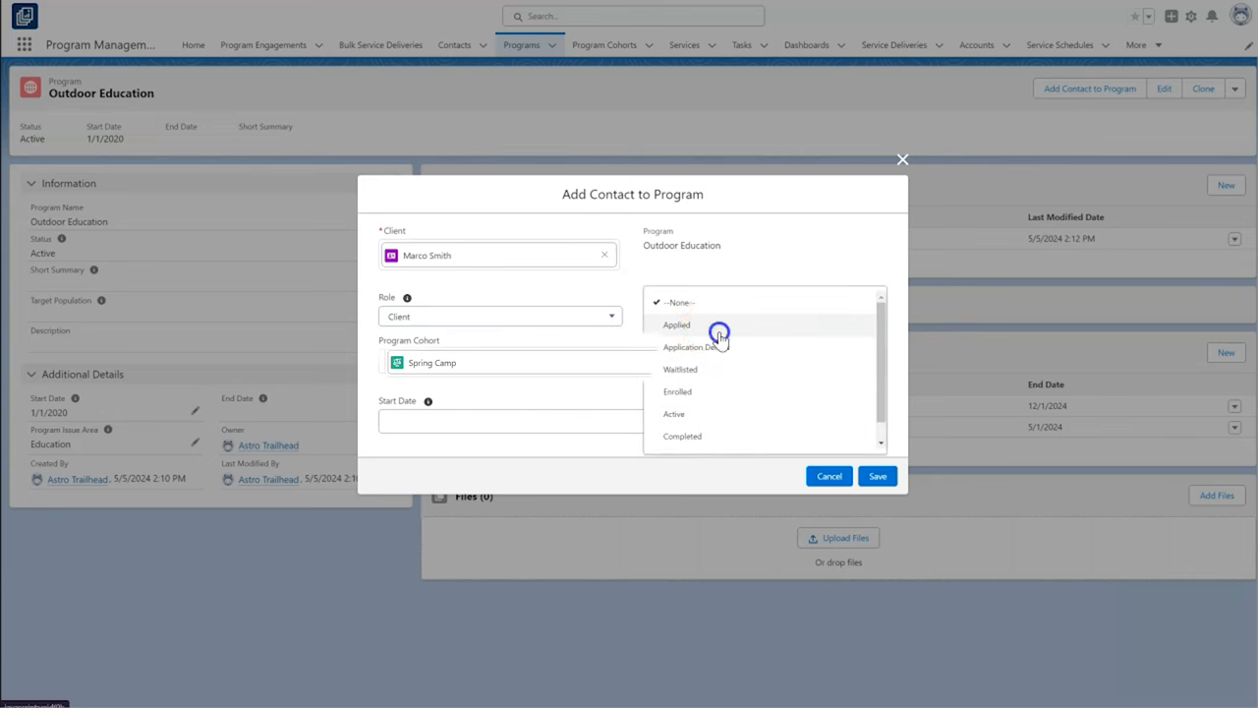
left_click(877, 476)
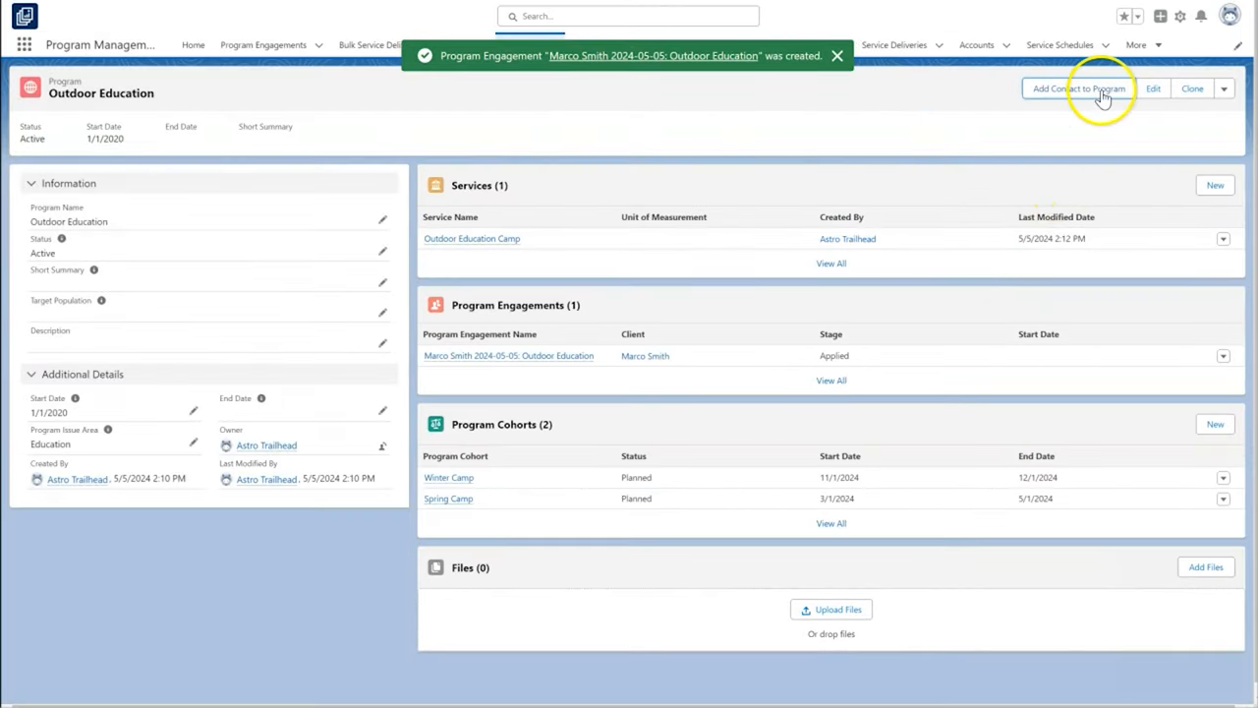
mouse_move(472, 238)
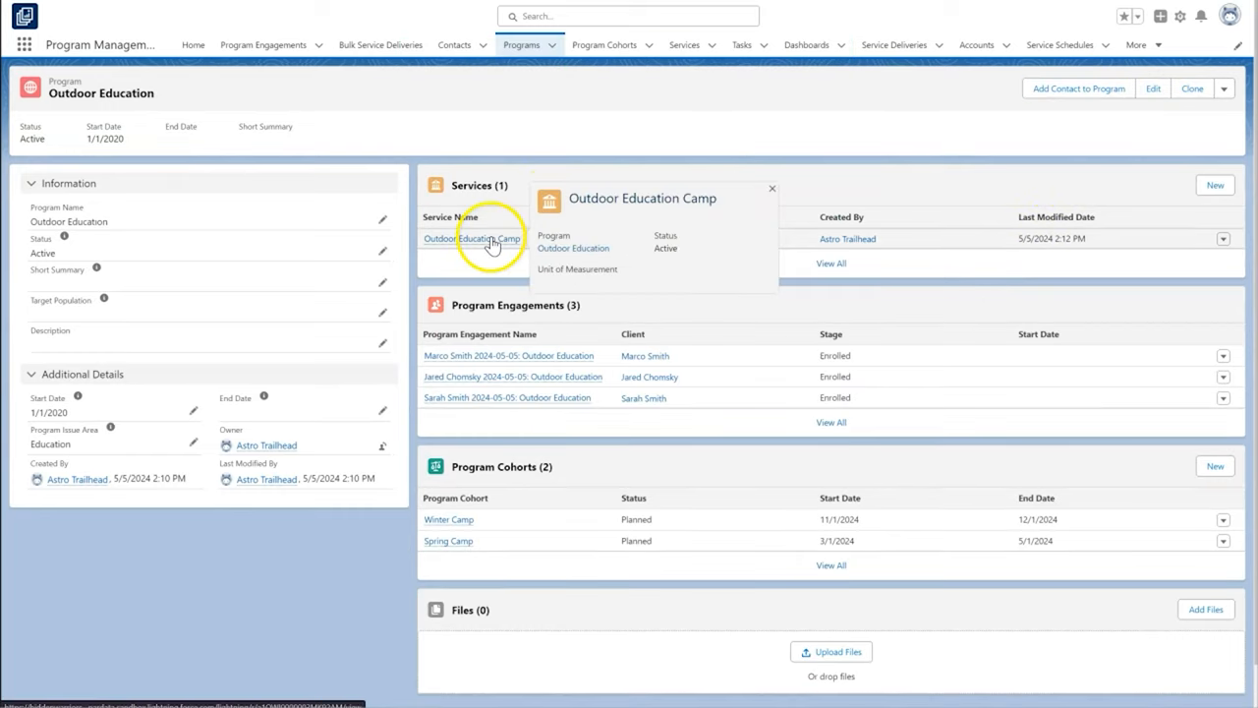
Create the Spring 24 service schedule for Outdoor Education Camp with weekly Friday sessions
left_click(470, 238)
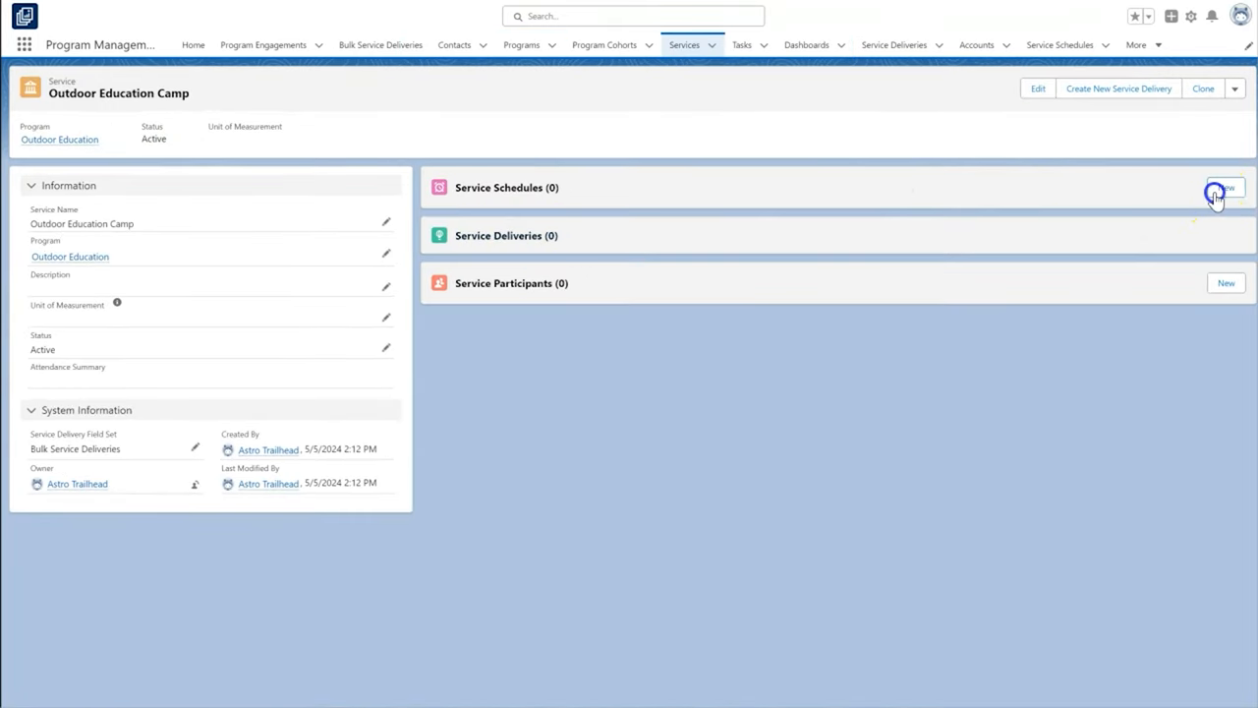
left_click(1224, 189)
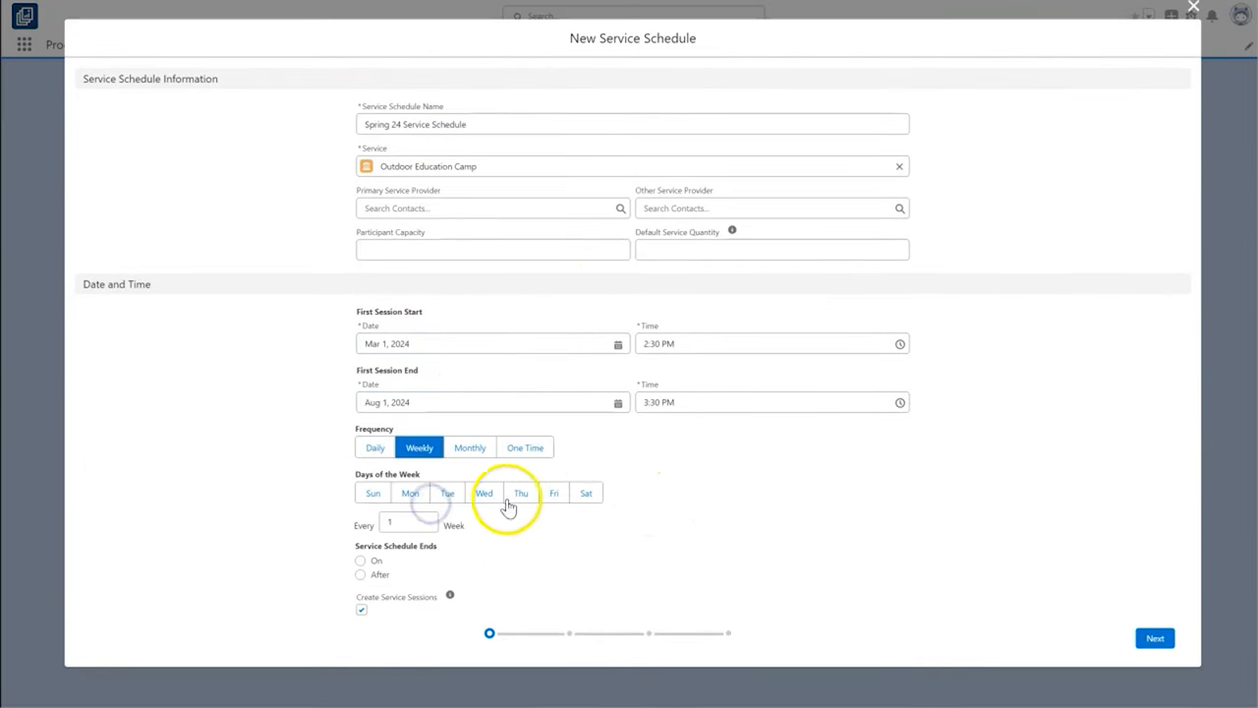
left_click(360, 561)
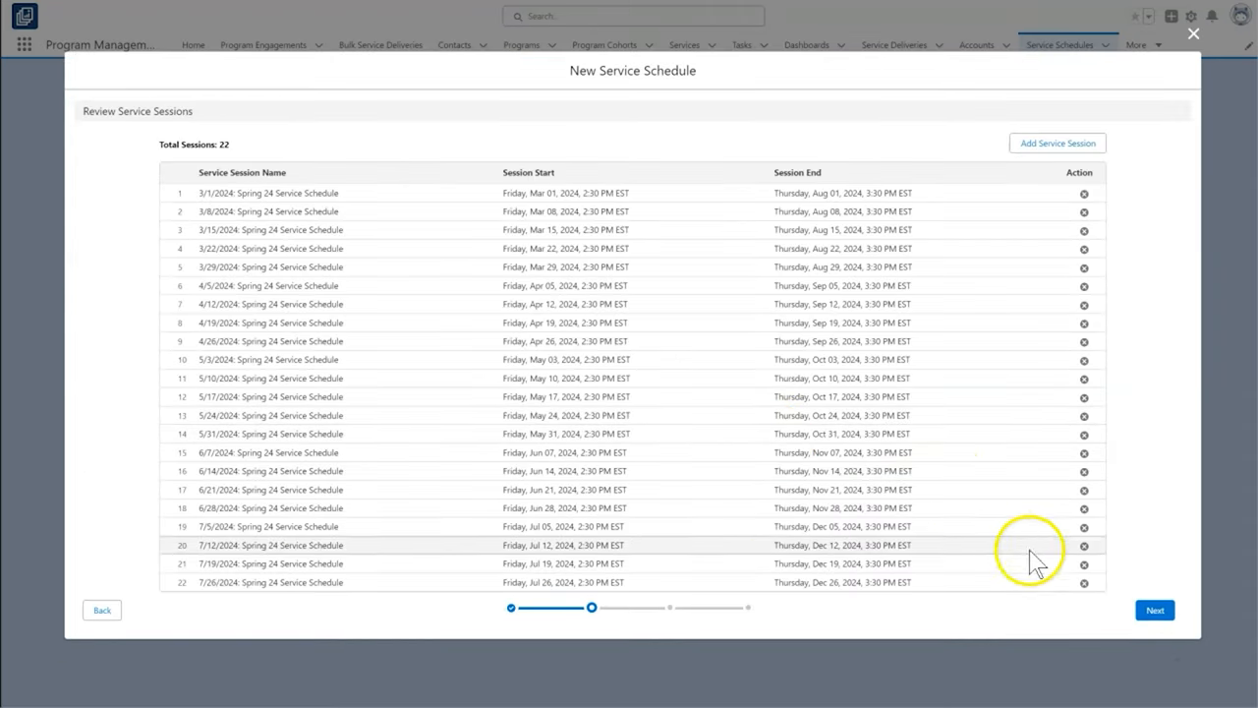
left_click(1155, 611)
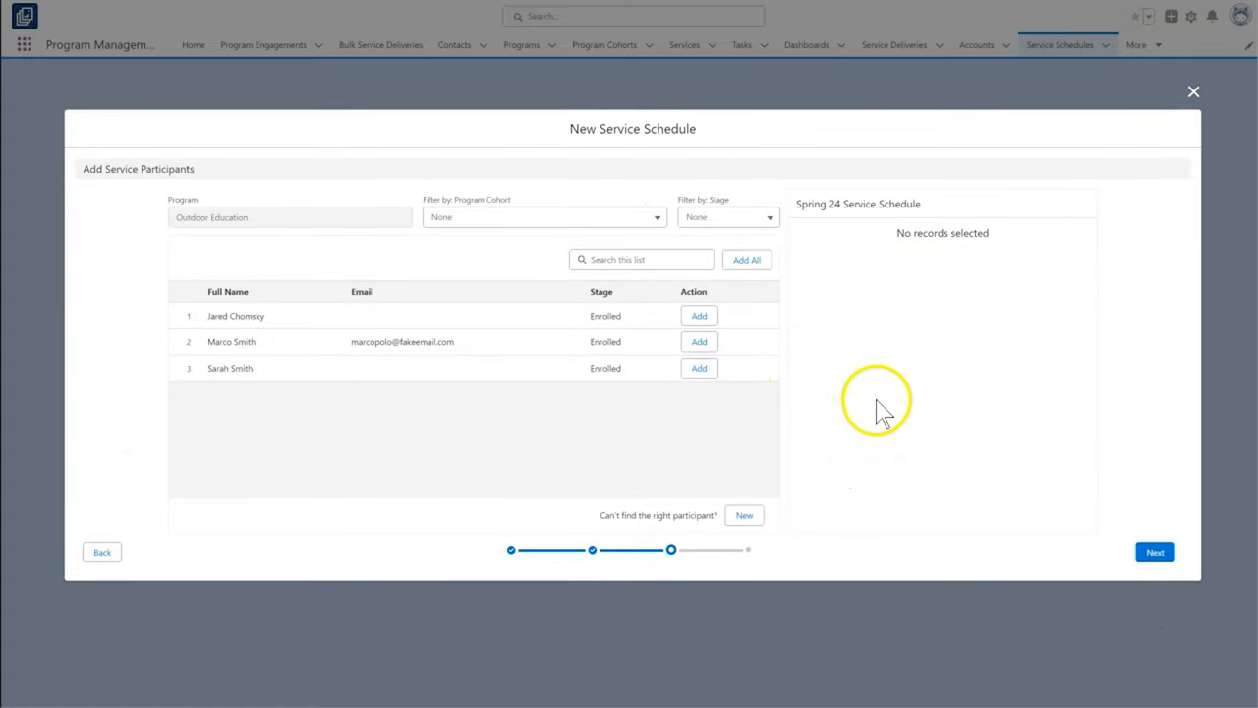
left_click(698, 316)
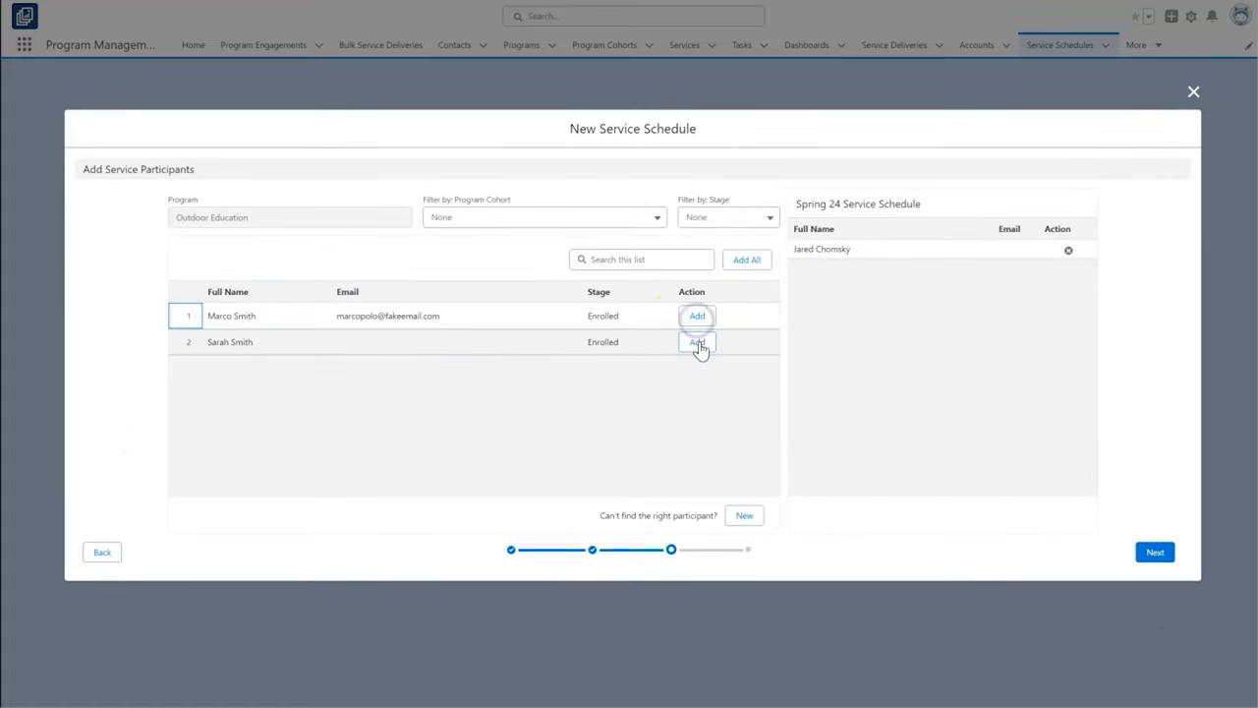
left_click(697, 342)
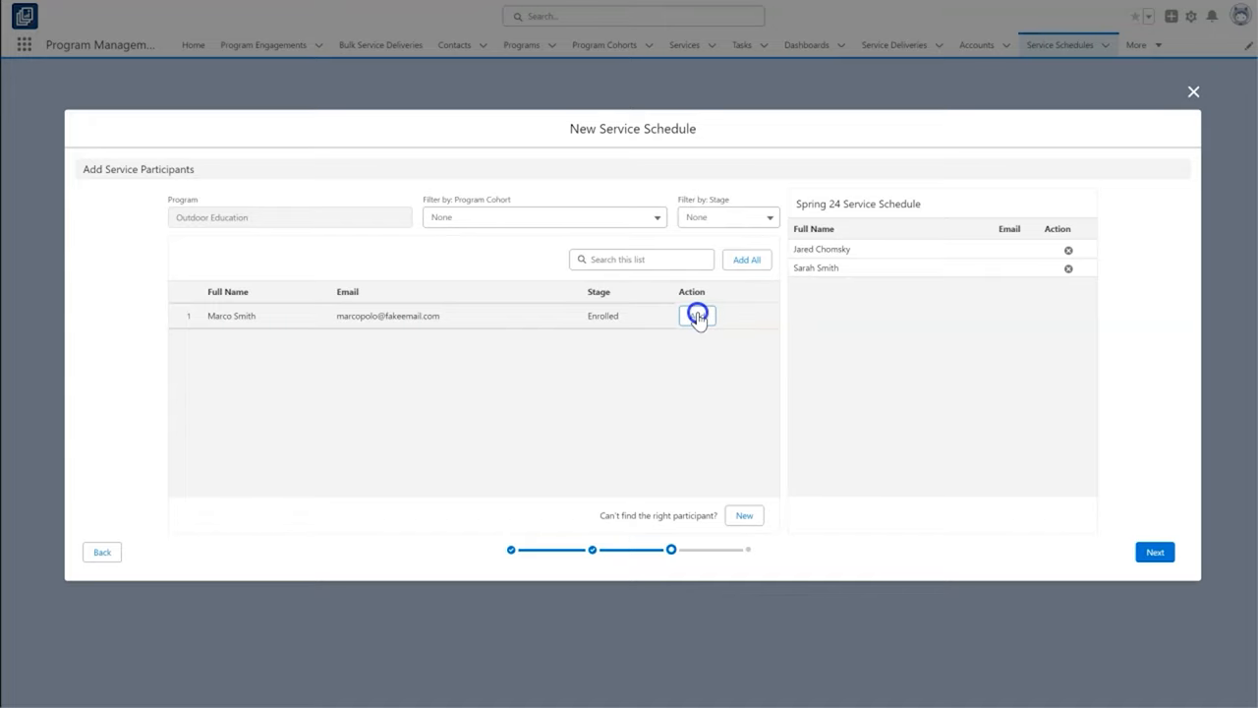
left_click(1155, 551)
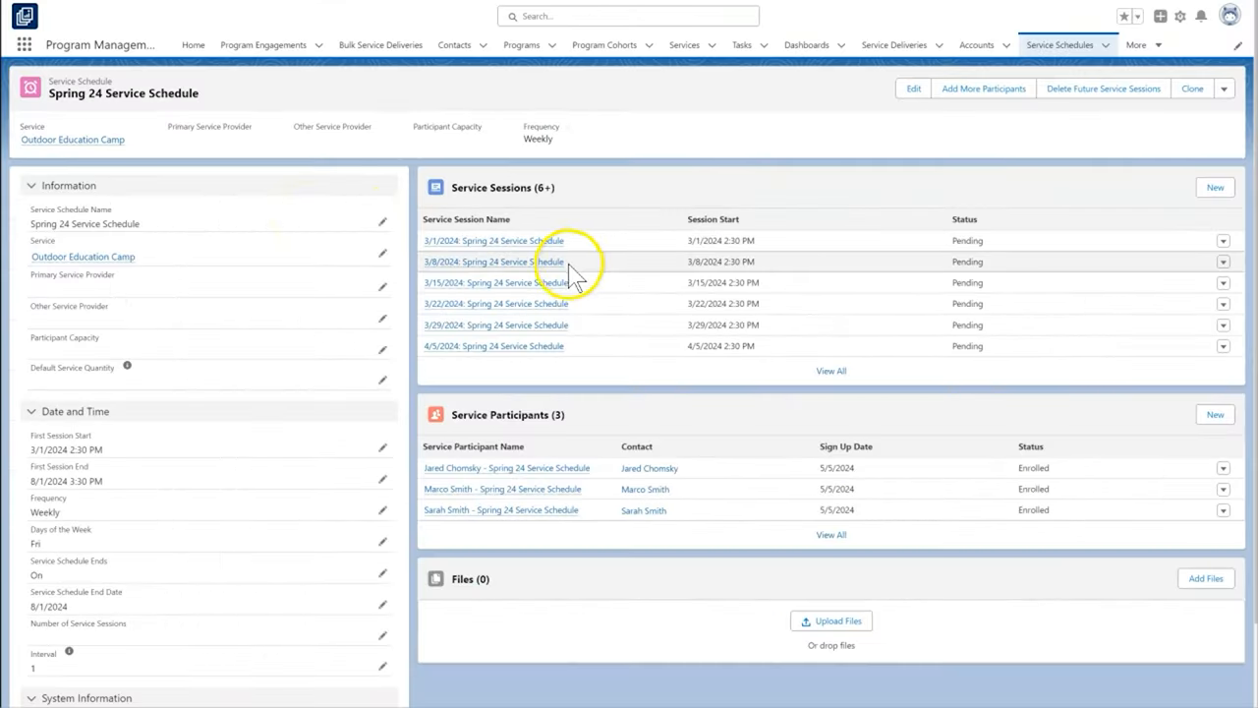
mouse_move(562, 303)
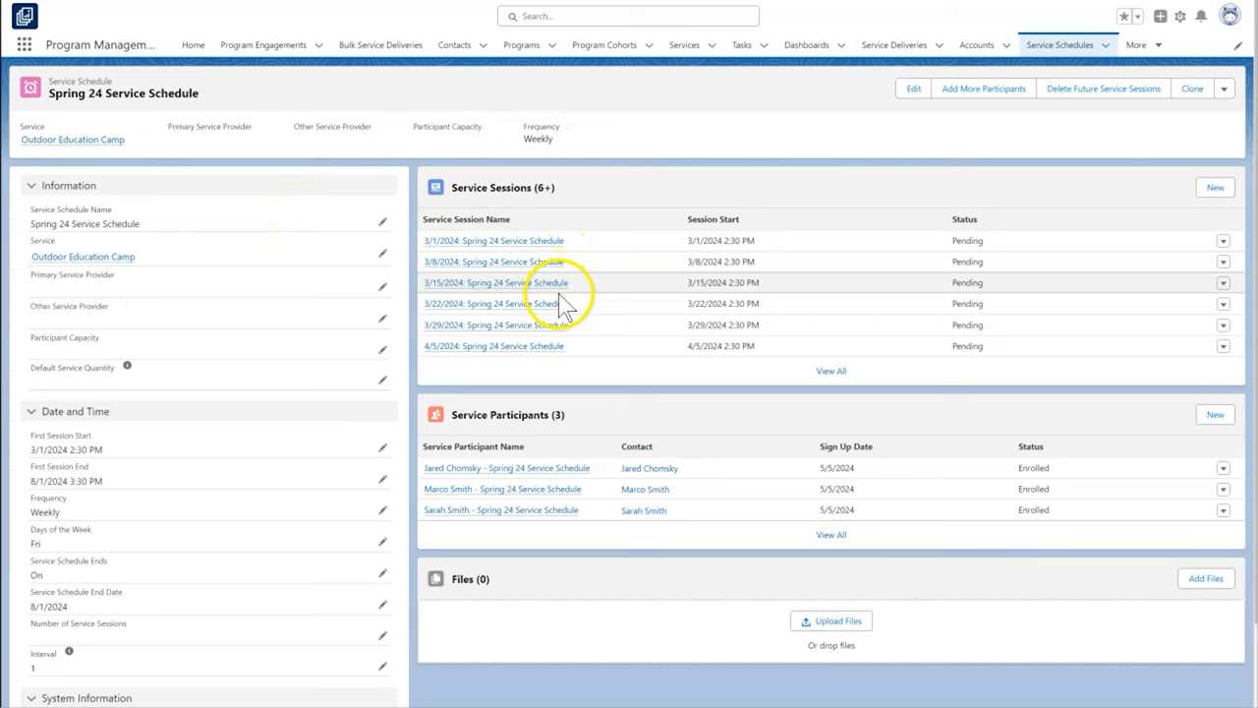
Submit attendance for the 7/06/2024 session and open the Hours Attended This FY Per Student report
left_click(494, 283)
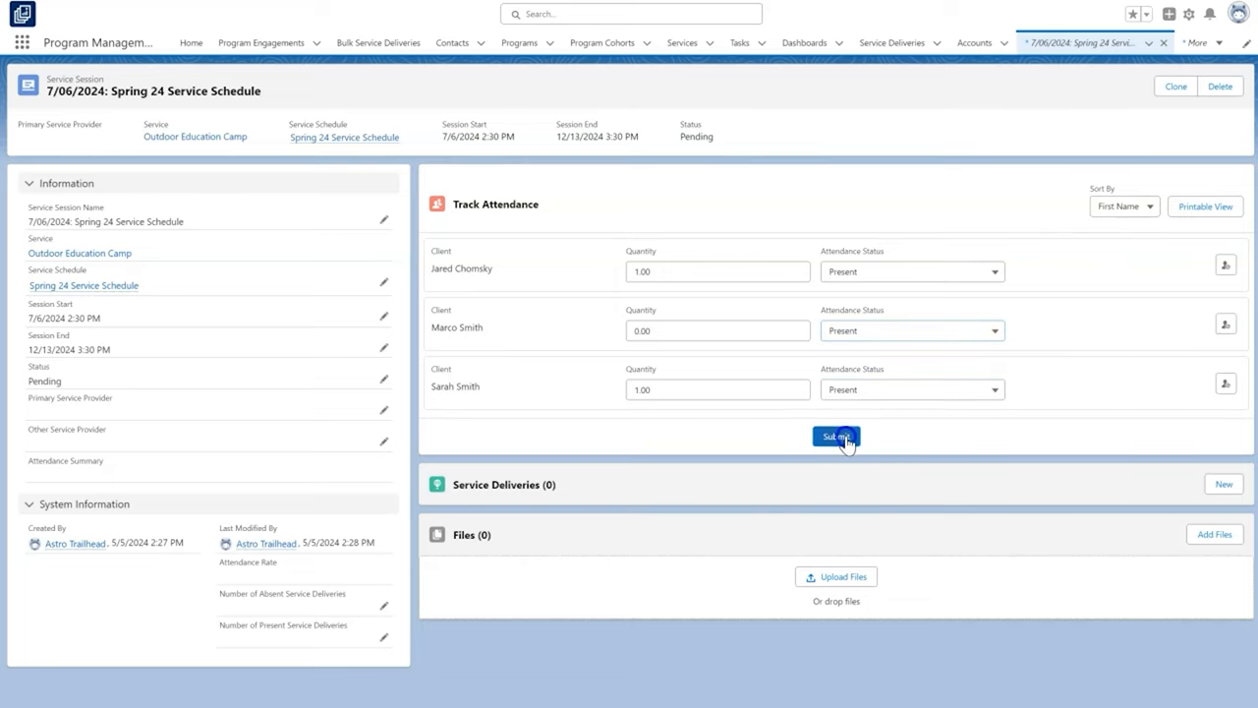
left_click(835, 436)
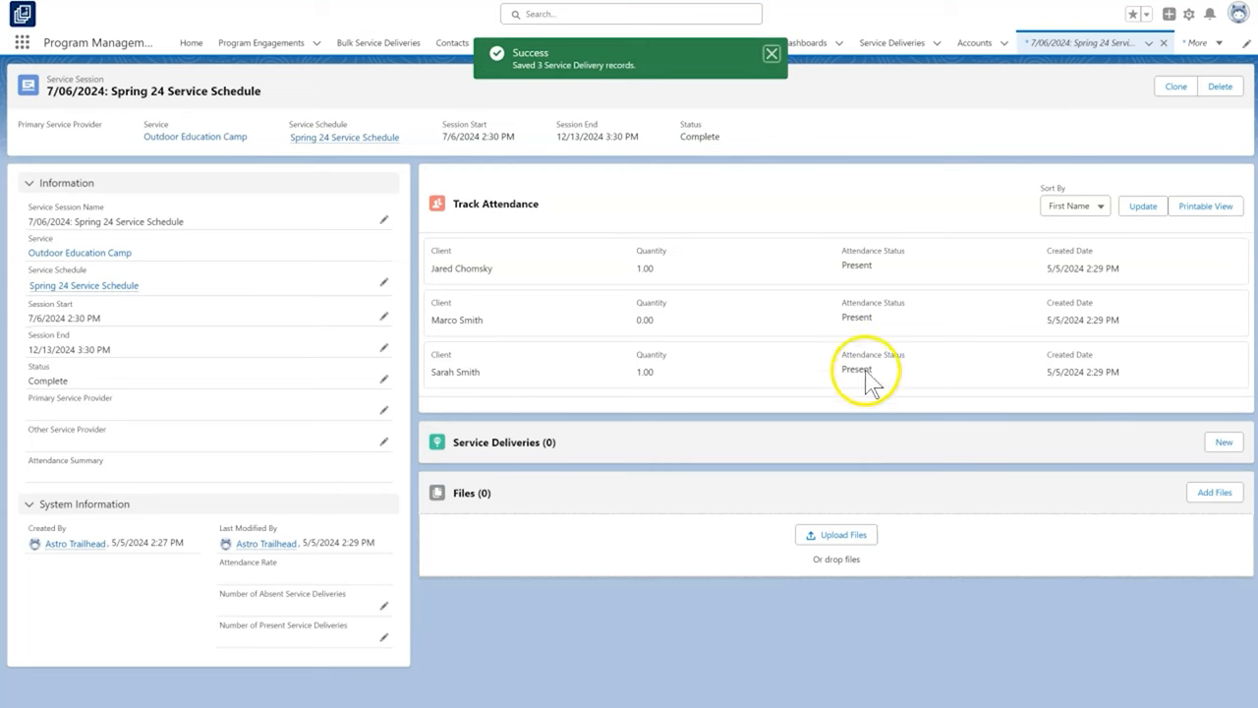
left_click(1166, 44)
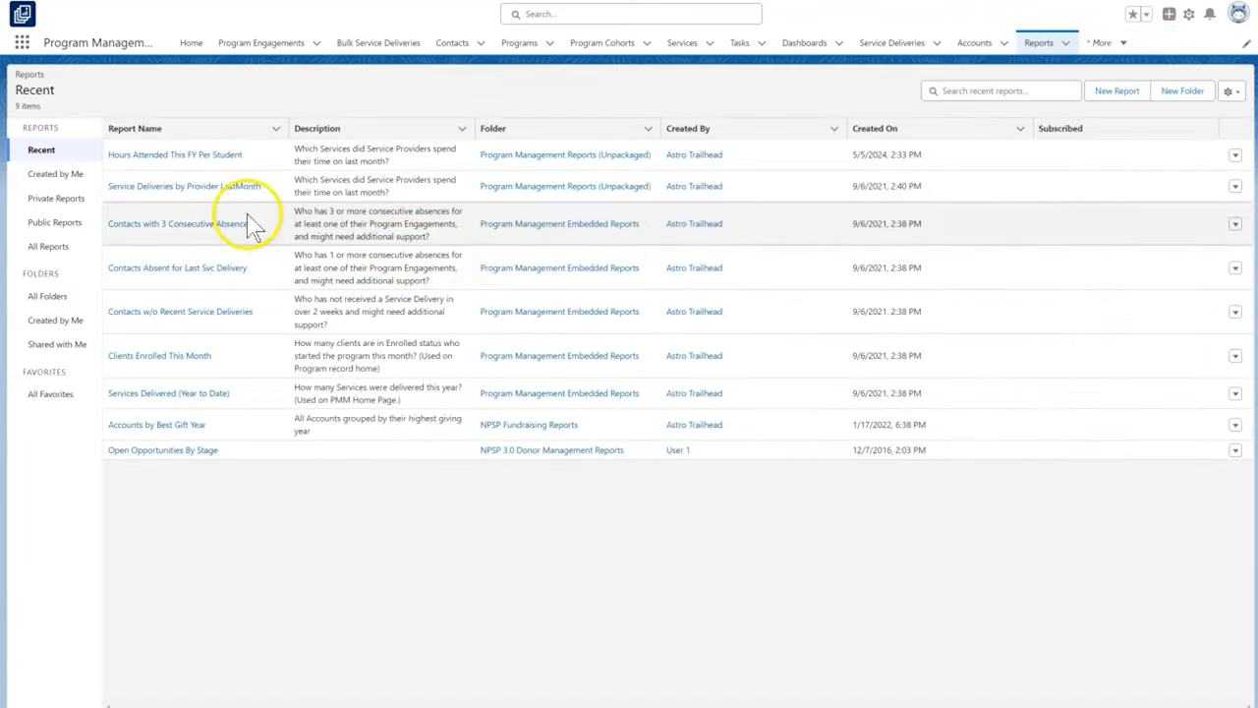
left_click(175, 155)
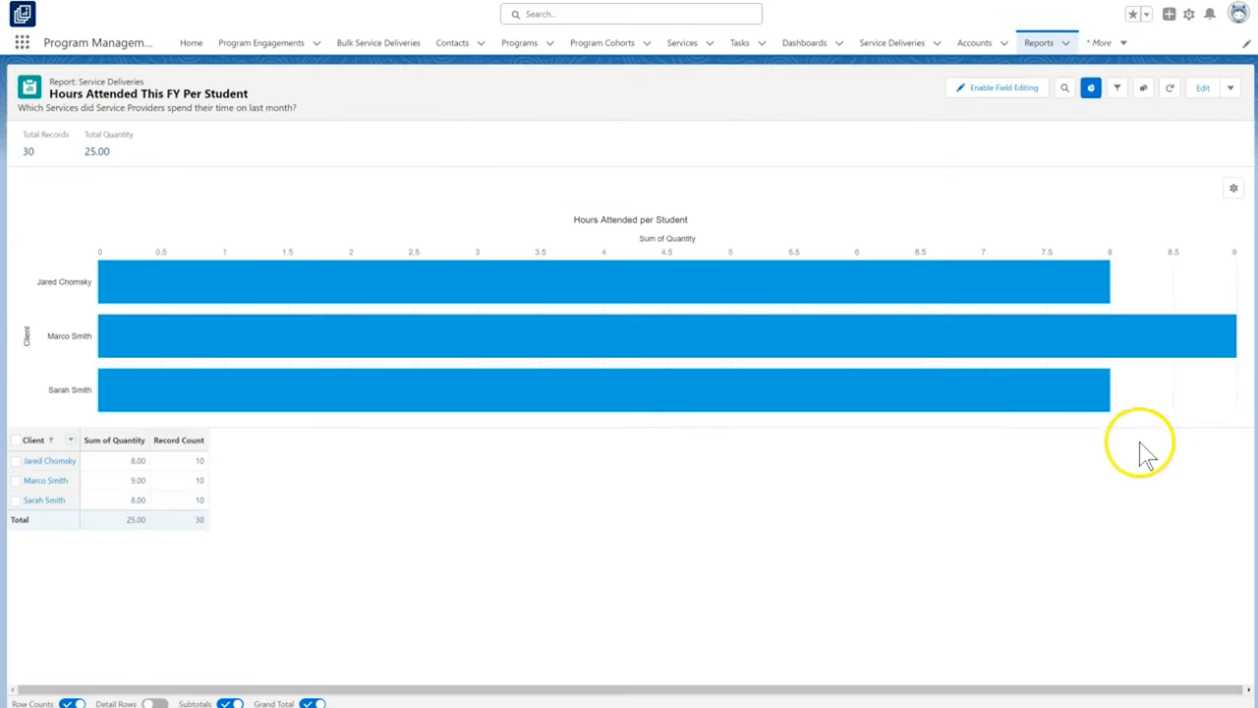
mouse_move(1254, 526)
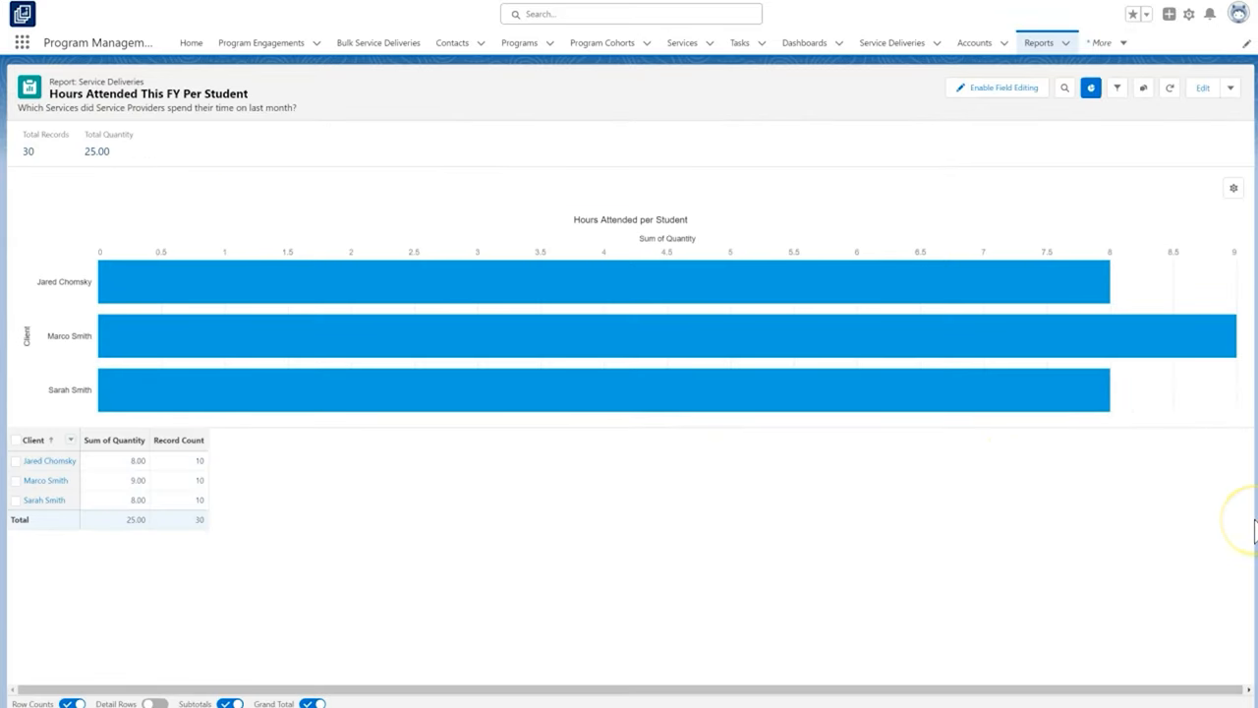